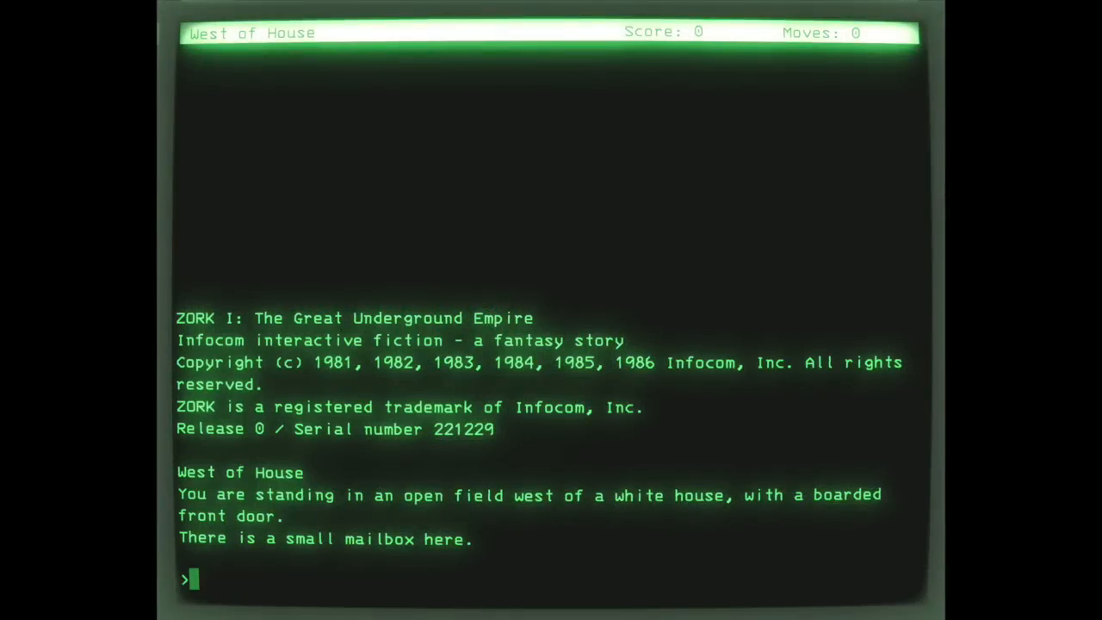
- Walk north then east to Behind House and begin the 'open window' command
{"action": "type", "text": "north"}
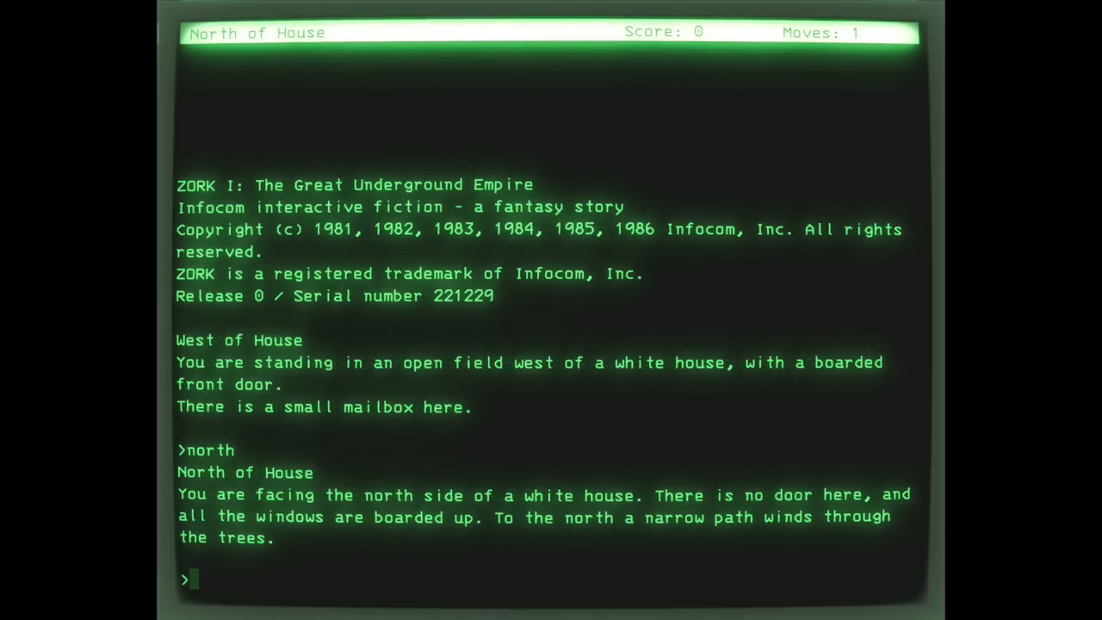
{"action": "type", "text": "east"}
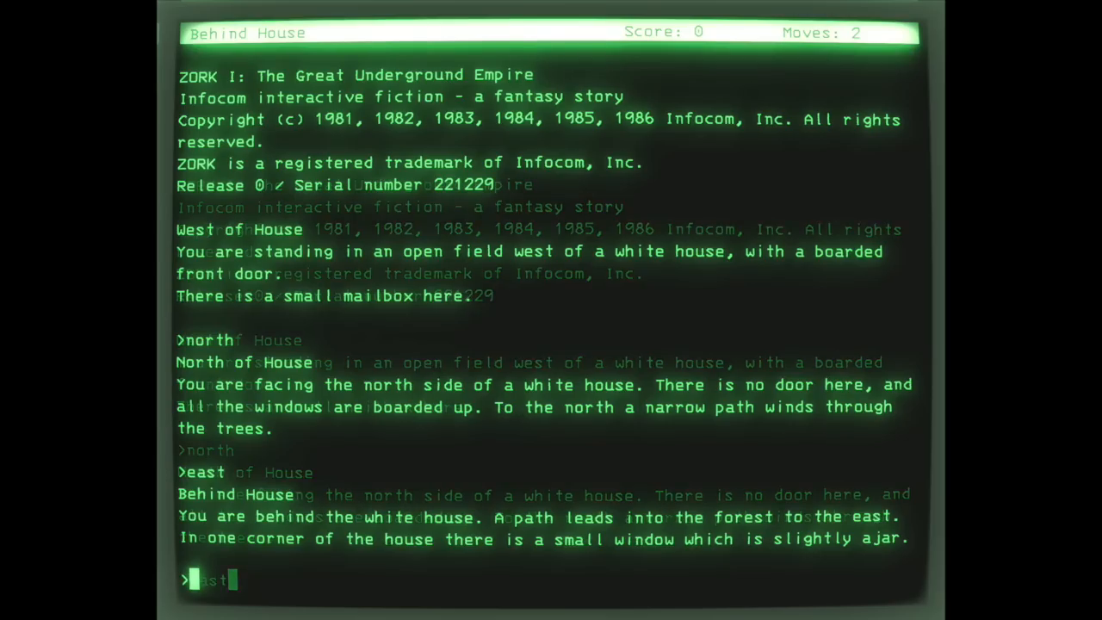
{"action": "type", "text": "open win"}
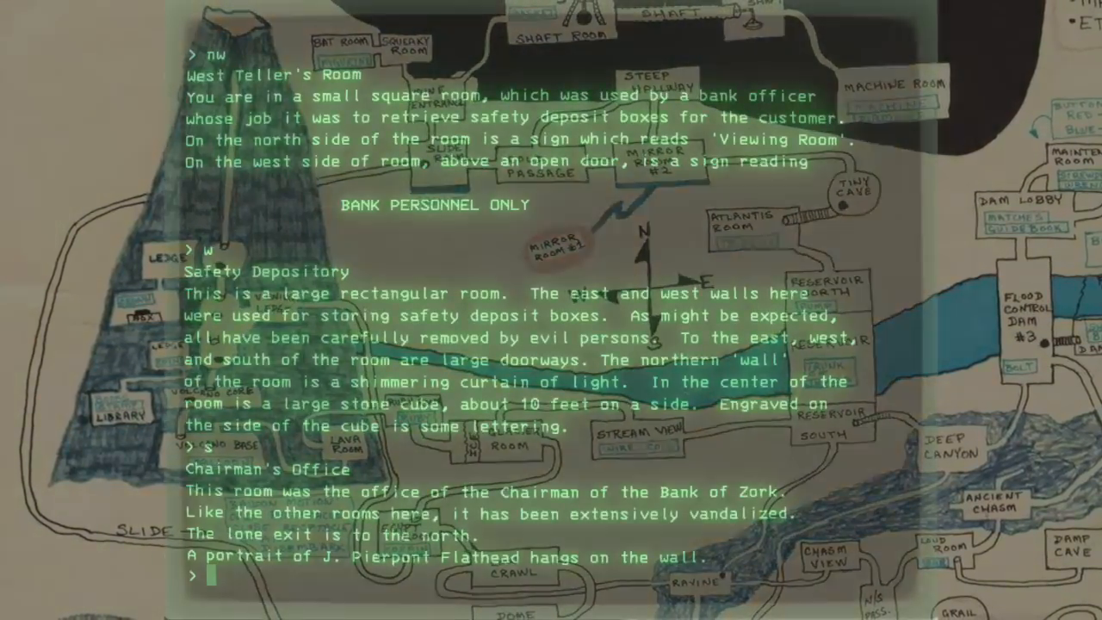
- Enter 'examine painting' to inspect the portrait in the Chairman's Office
{"action": "type", "text": "ea"}
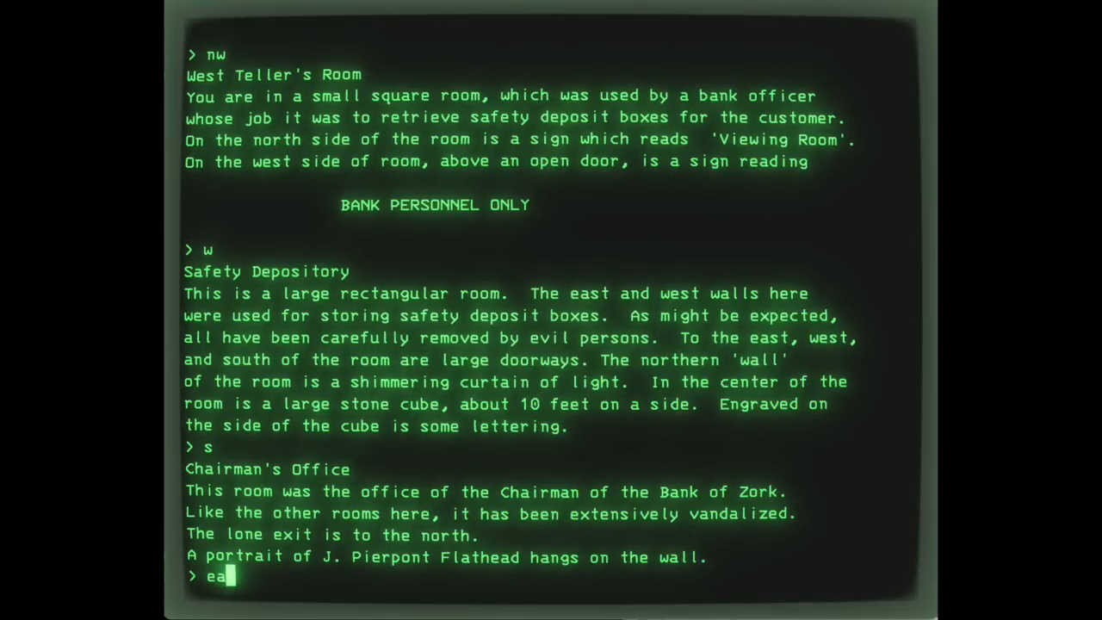
{"action": "type", "text": "xamine paint"}
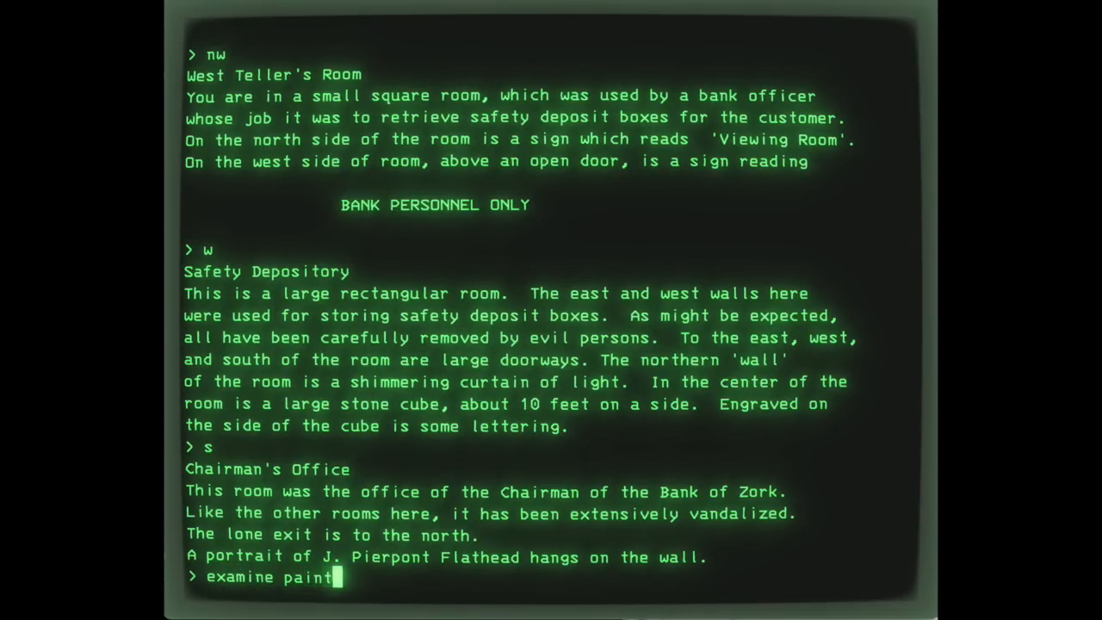
{"action": "key", "text": "enter"}
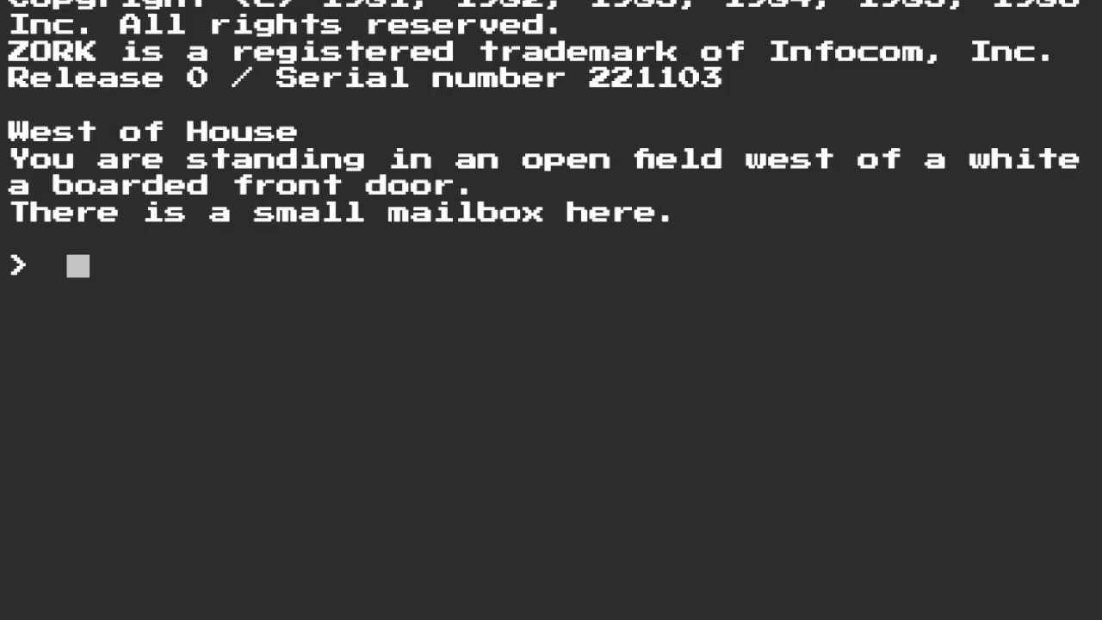
- Enter 'open mailbox and get leaflet', then 'go north' toward the Forest Path
{"action": "type", "text": "open mailbox and get leaflet"}
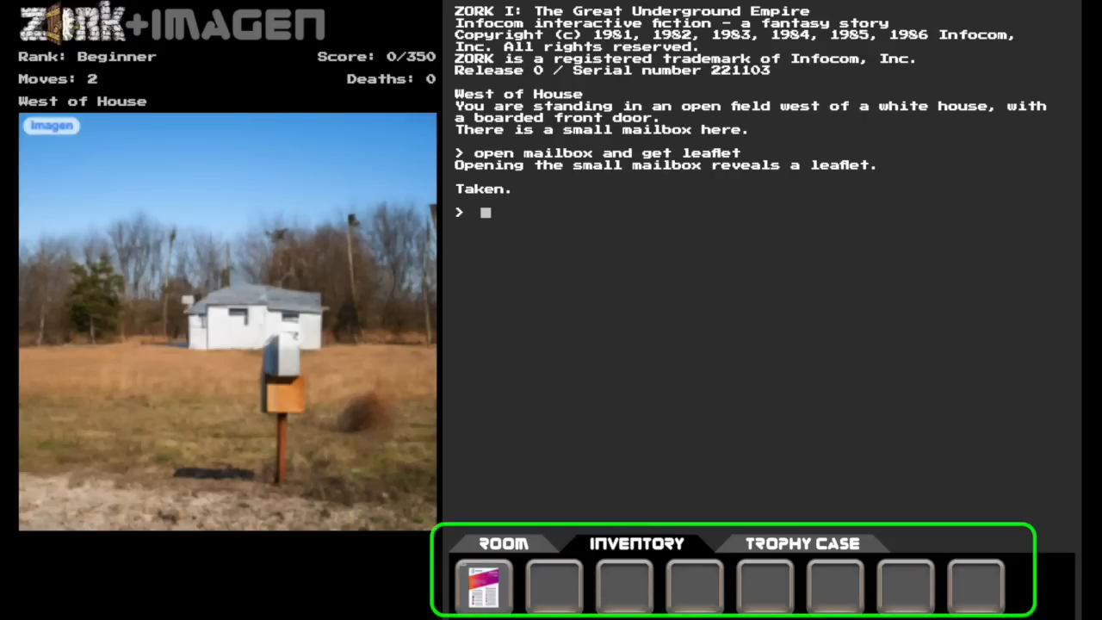
{"action": "mouse_move", "coordinate": [554, 278]}
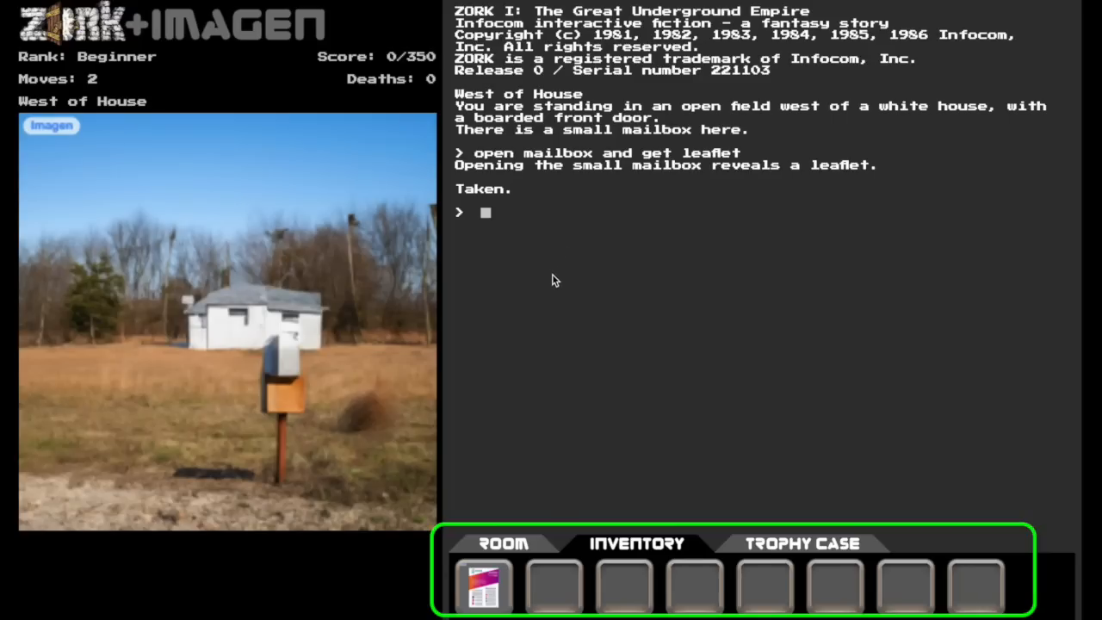
{"action": "mouse_move", "coordinate": [589, 300]}
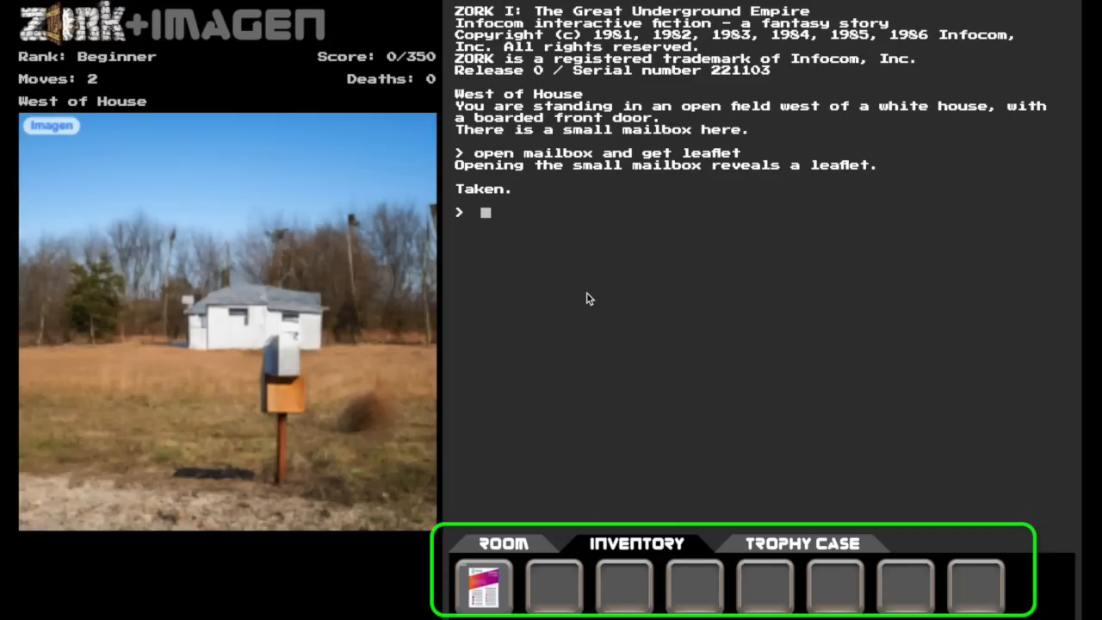
{"action": "type", "text": "go north"}
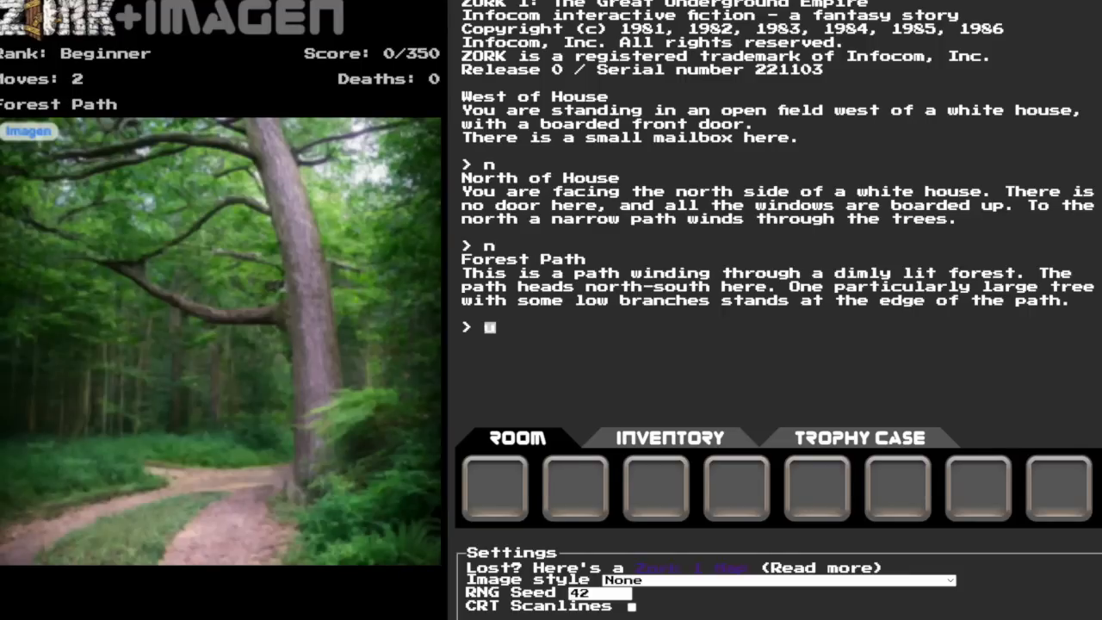
- Climb the tree for the egg, then go s, e, down and n toward Canyon Bottom
{"action": "type", "text": "up"}
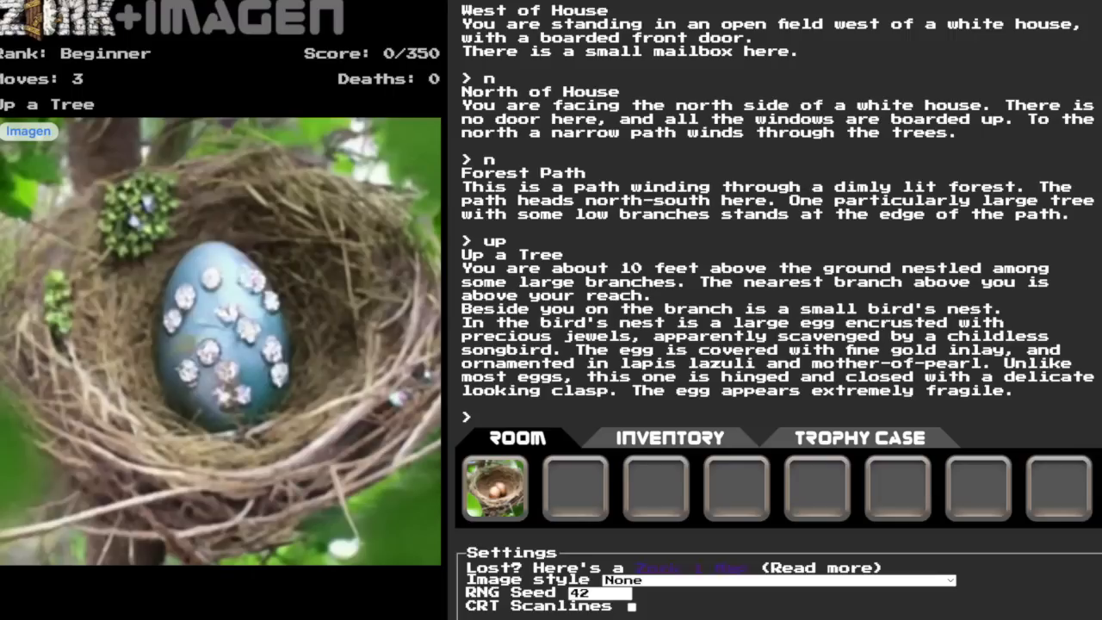
{"action": "type", "text": "get egg"}
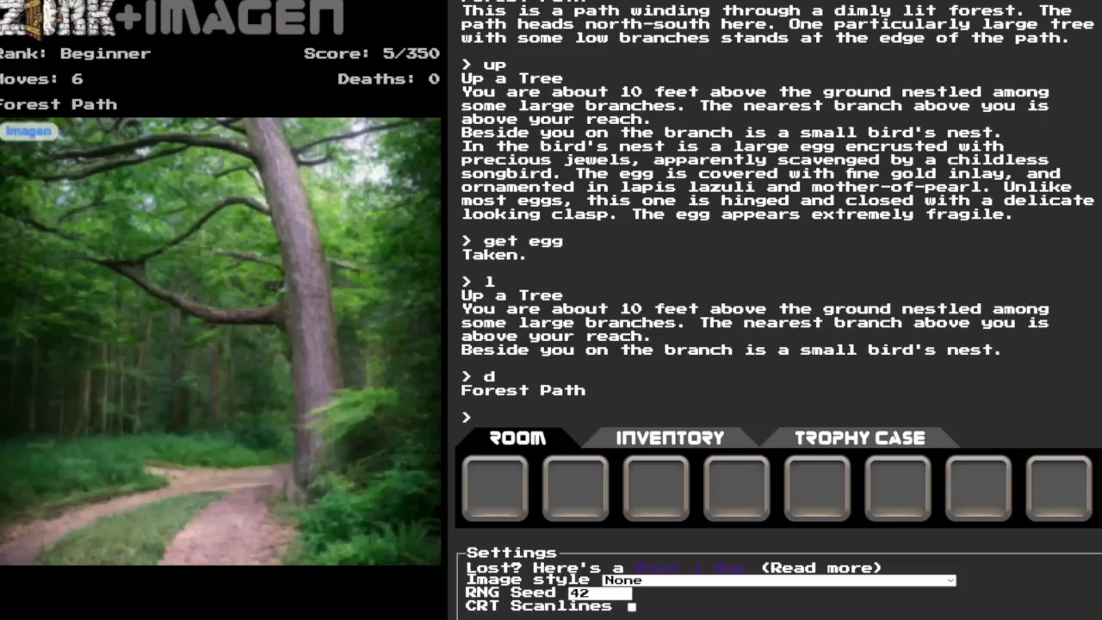
{"action": "type", "text": "s"}
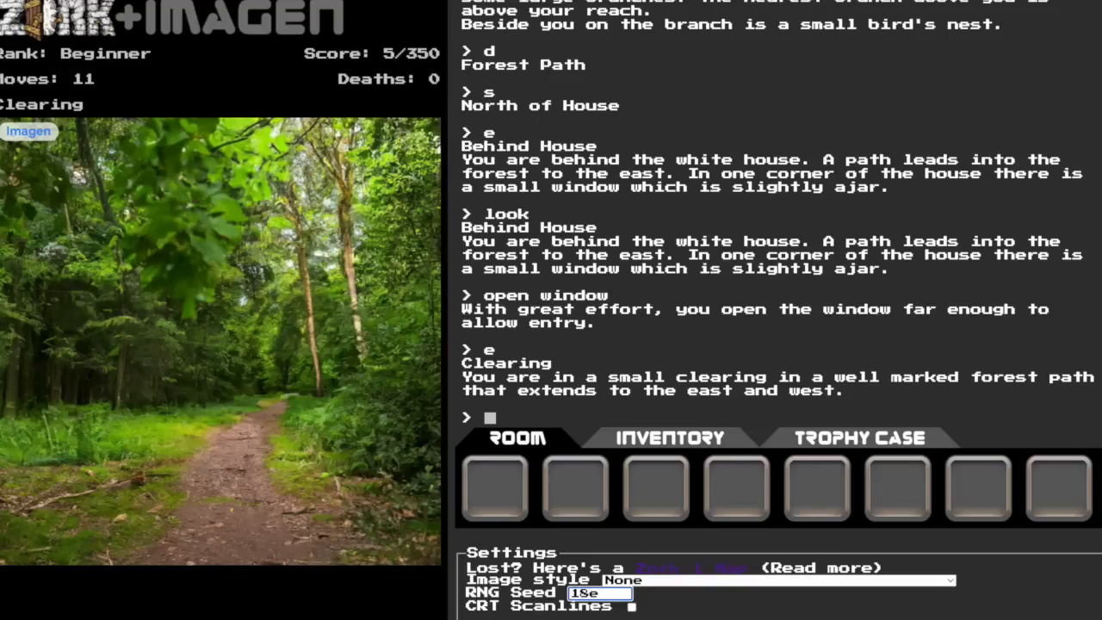
{"action": "type", "text": "e"}
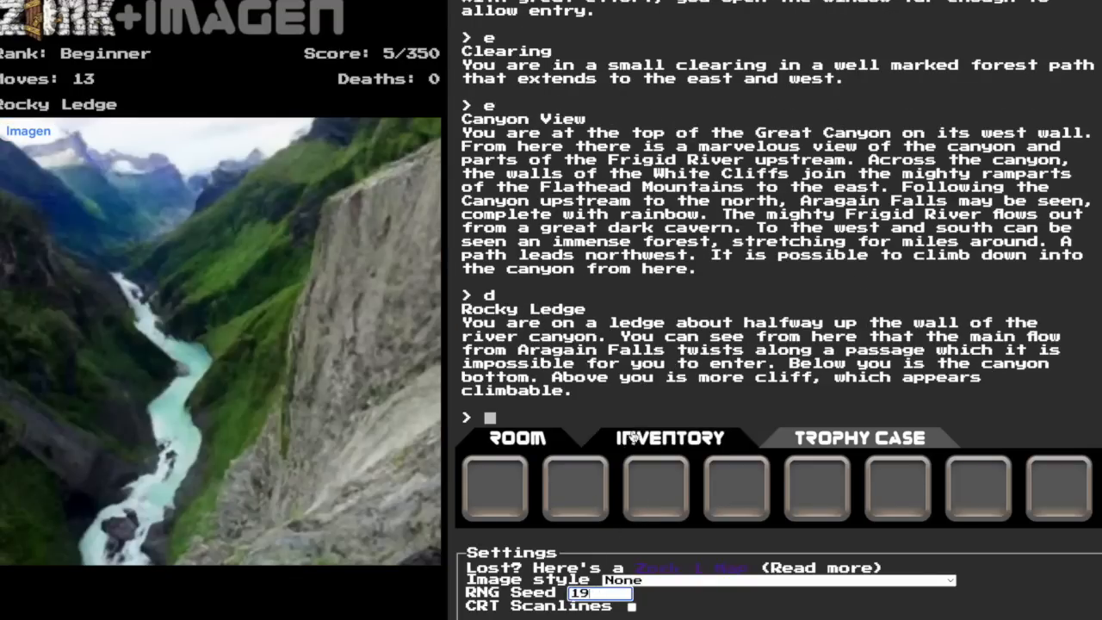
{"action": "type", "text": "down"}
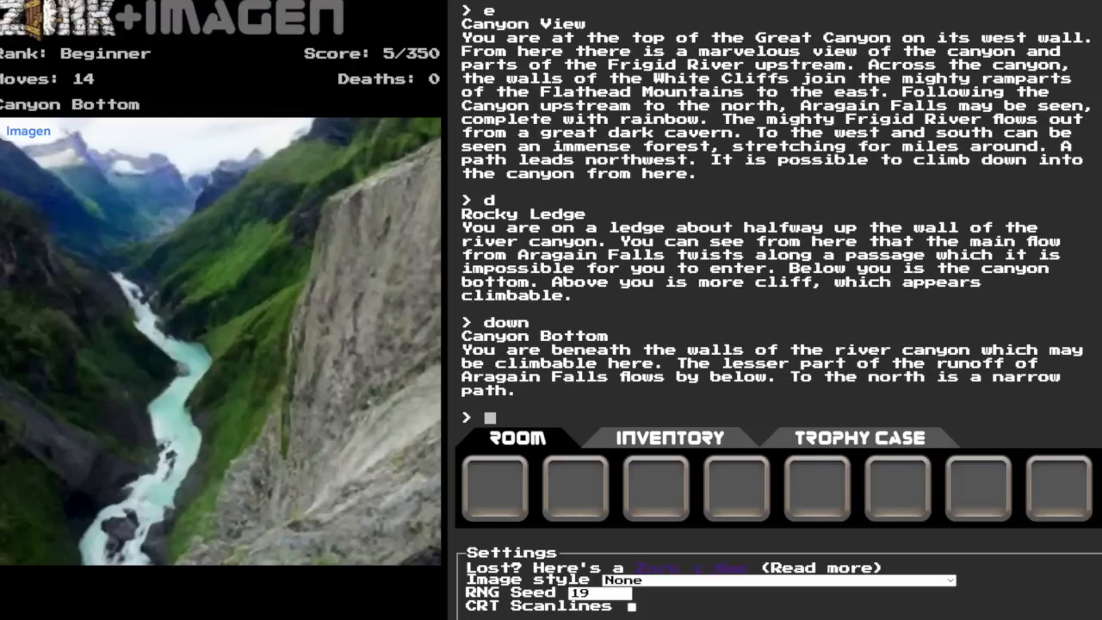
{"action": "type", "text": "n"}
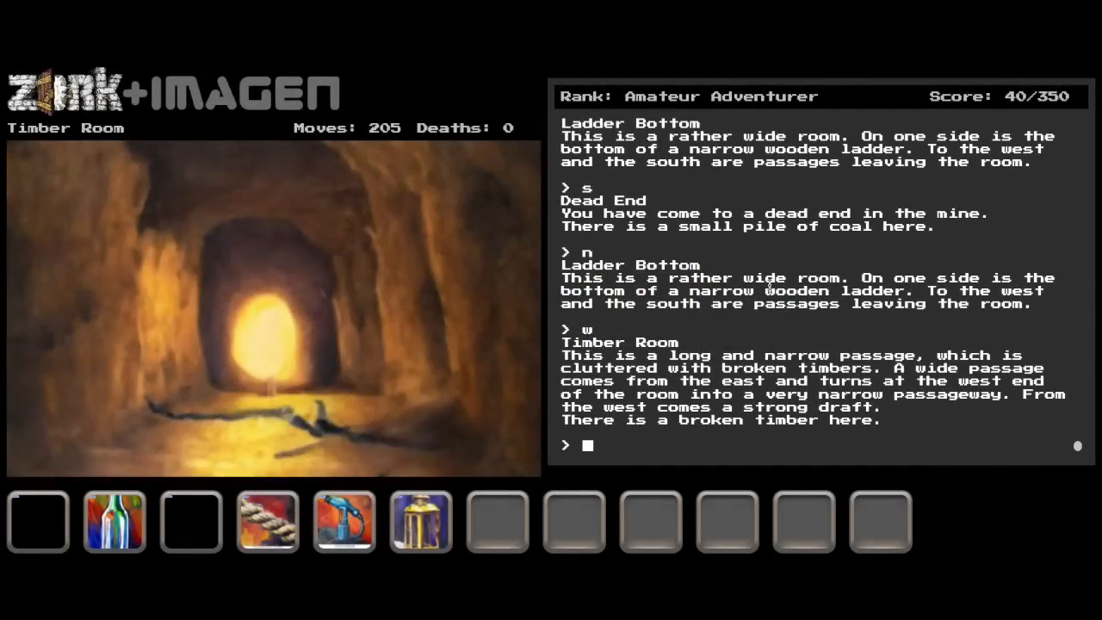
- Move e, s, then n from the Timber Room back to the coal-pile Dead End
{"action": "type", "text": "e"}
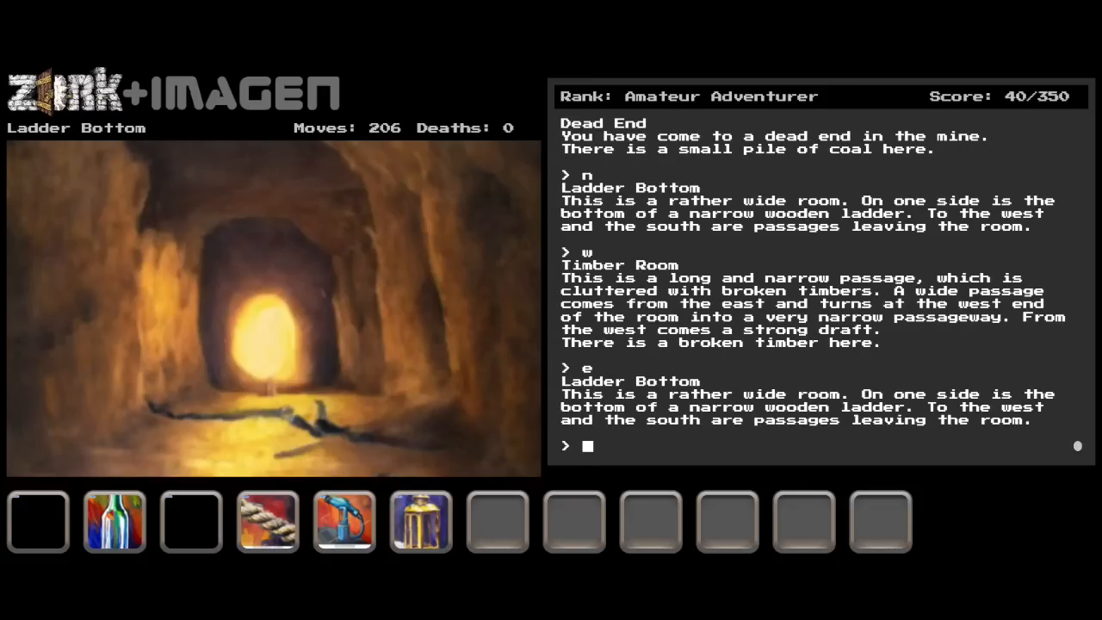
{"action": "type", "text": "s"}
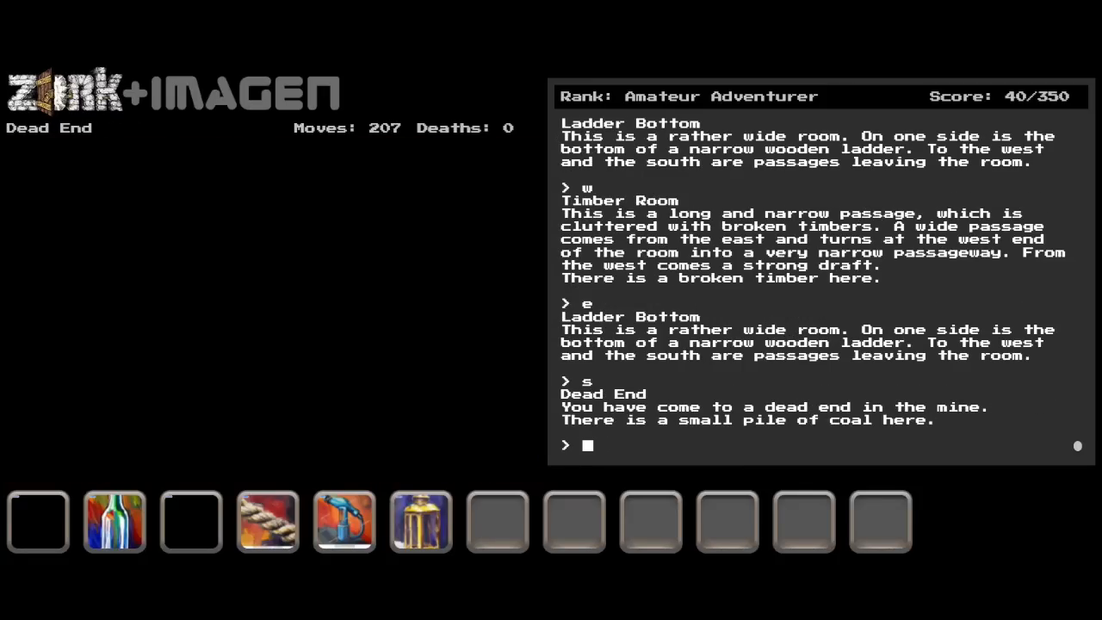
{"action": "type", "text": "n"}
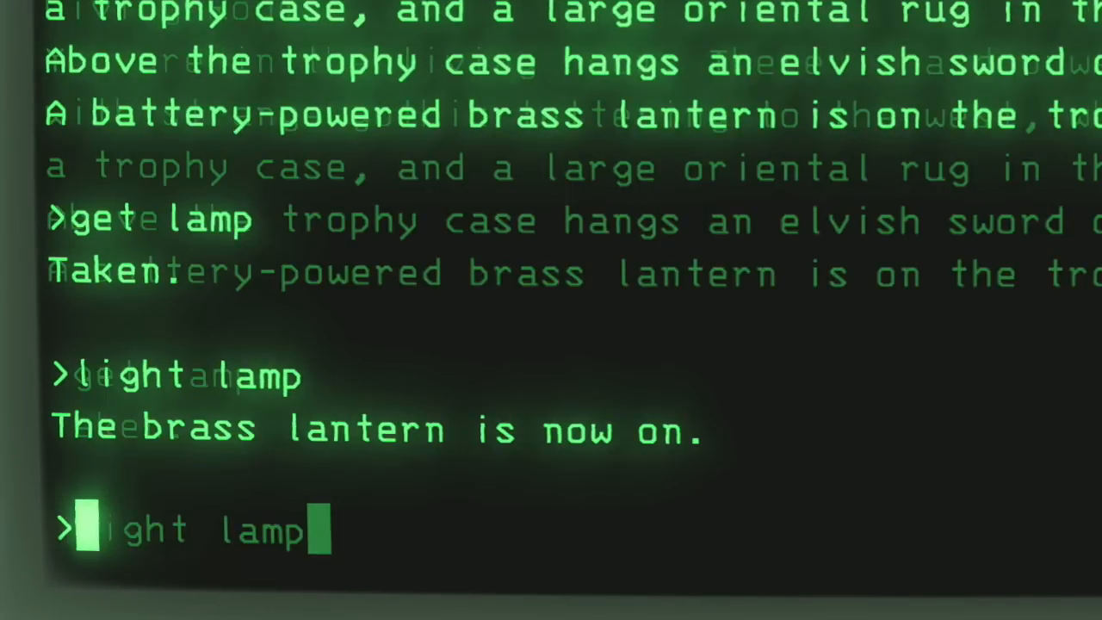
- Begin entering 'open trophy case' after lighting the brass lantern
{"action": "type", "text": "open"}
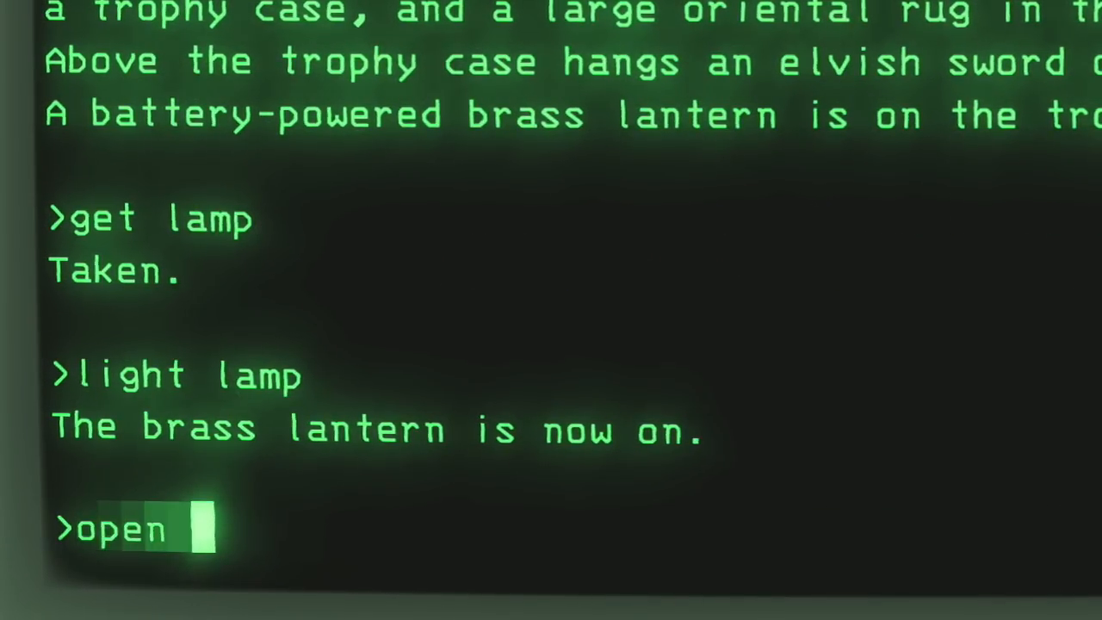
{"action": "type", "text": "trophy c"}
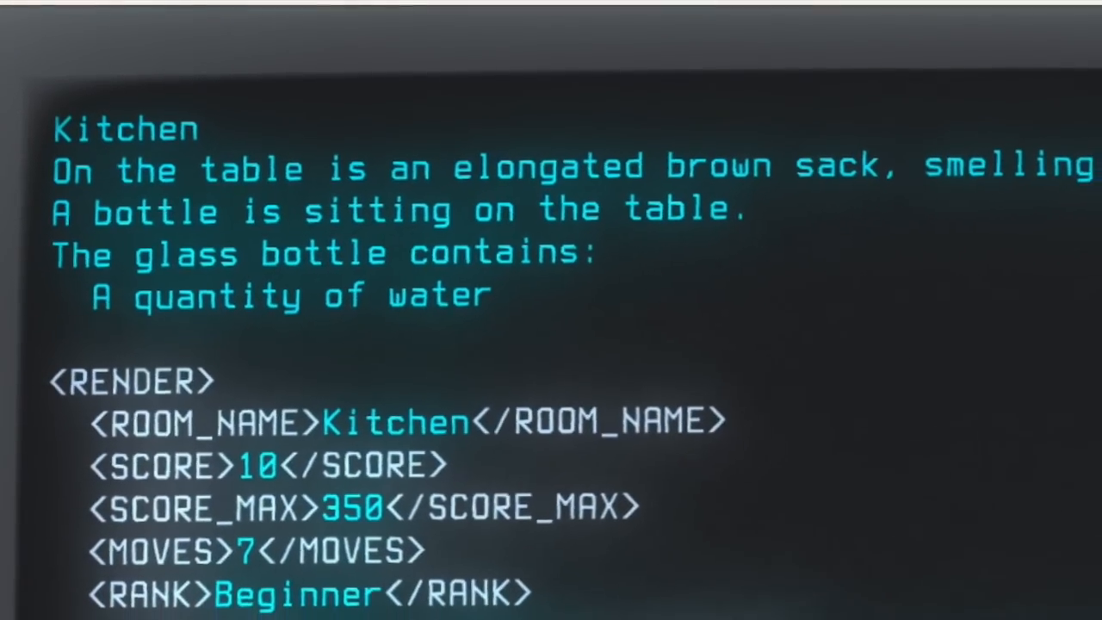
{"action": "scroll", "scroll_direction": "down", "scroll_amount": 3}
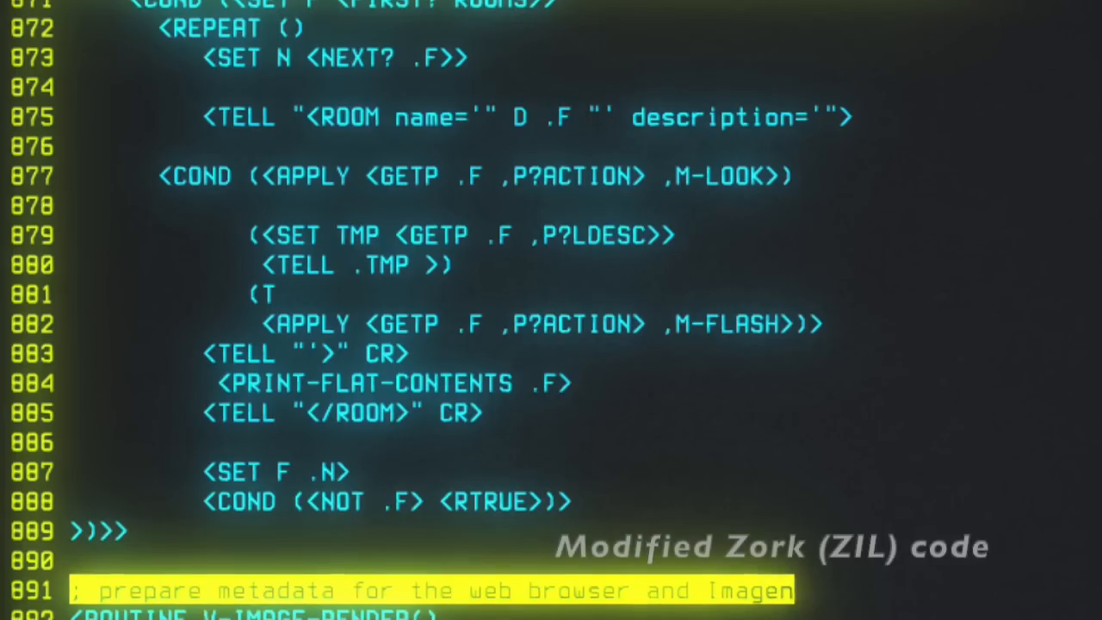
{"action": "scroll", "scroll_direction": "down", "scroll_amount": 3}
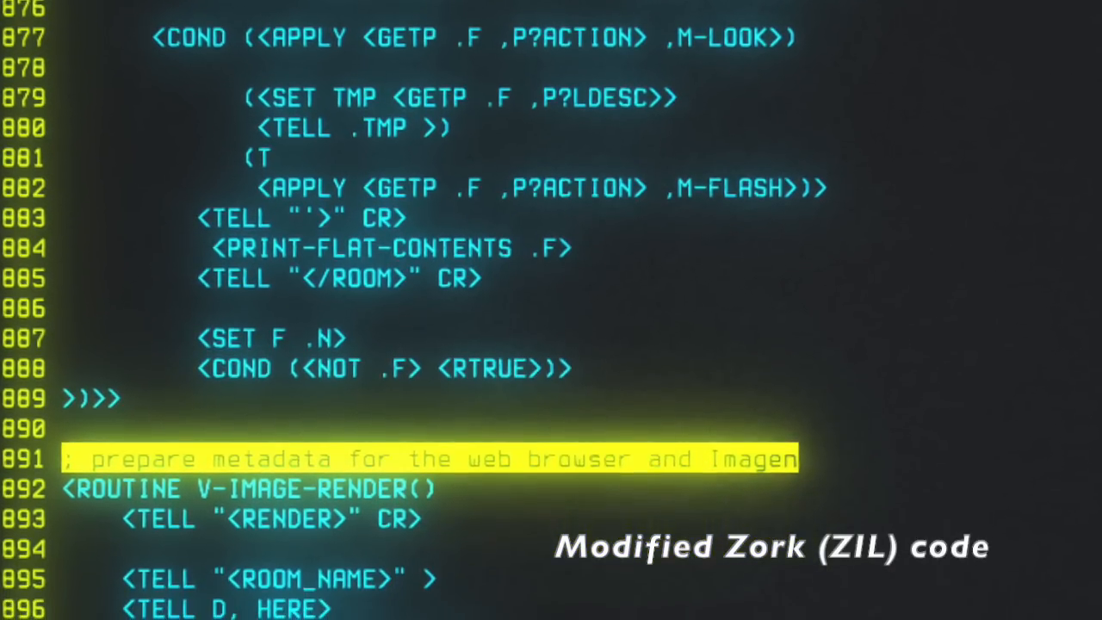
{"action": "scroll", "scroll_direction": "down", "scroll_amount": 3}
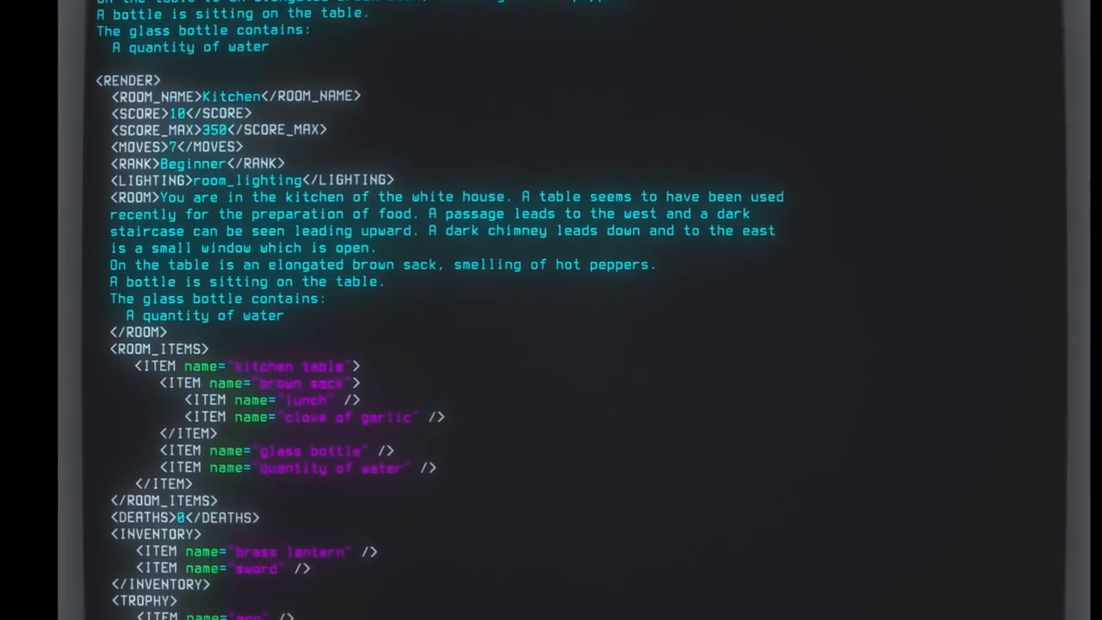
{"action": "scroll", "scroll_direction": "down", "scroll_amount": 3}
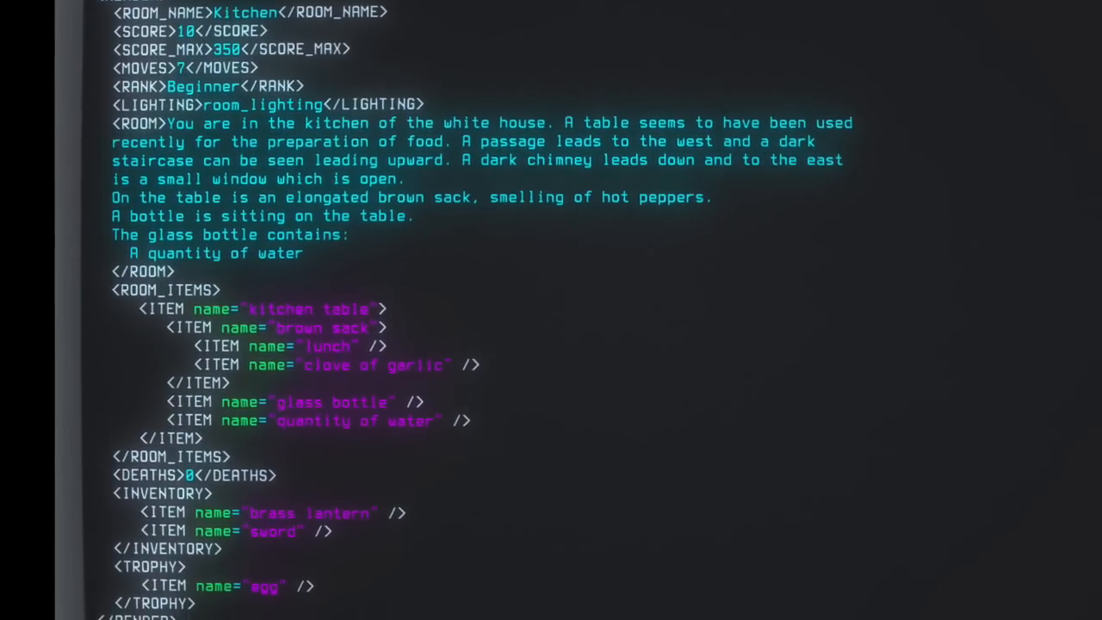
{"action": "scroll", "scroll_direction": "down", "scroll_amount": 3}
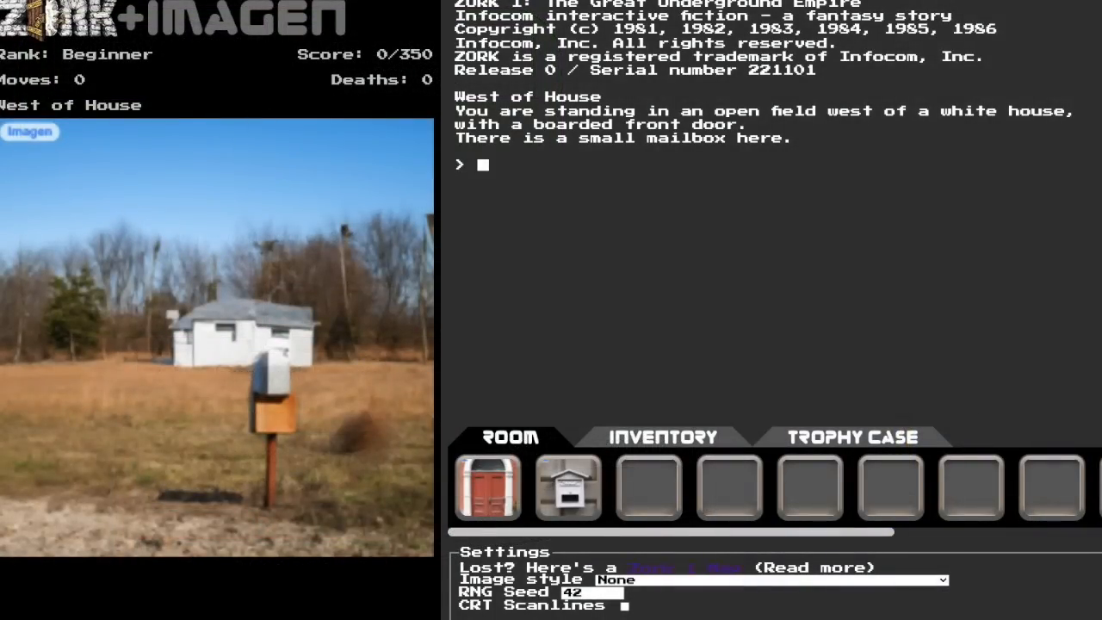
- Head north from West of House in the new game
{"action": "type", "text": "n"}
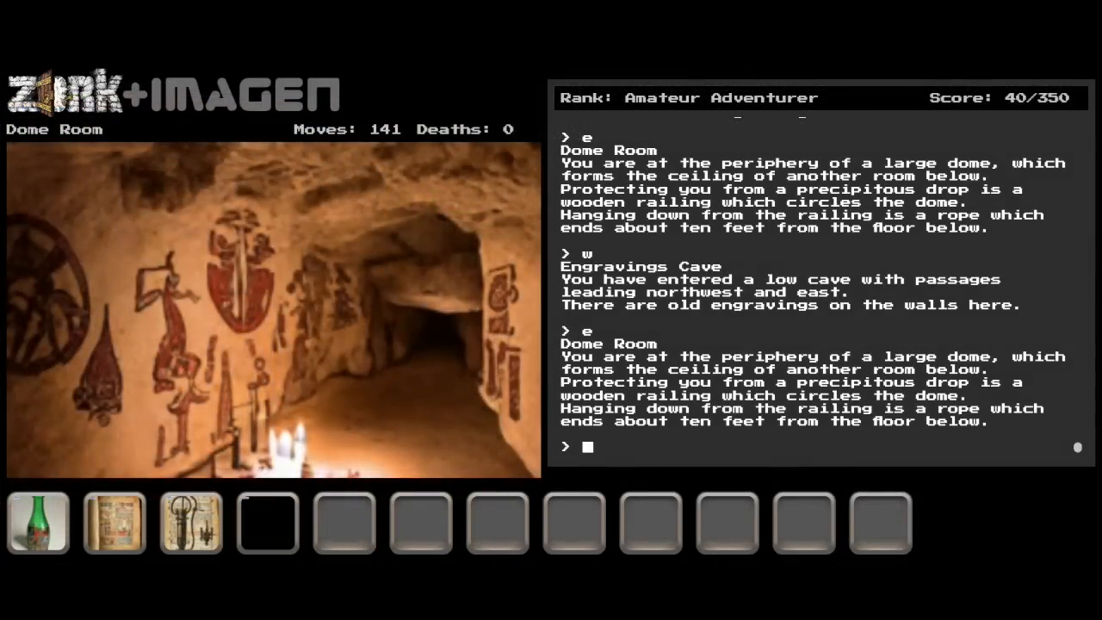
- Go down then south from the Dome Room toward the Temple and Altar
{"action": "type", "text": "d"}
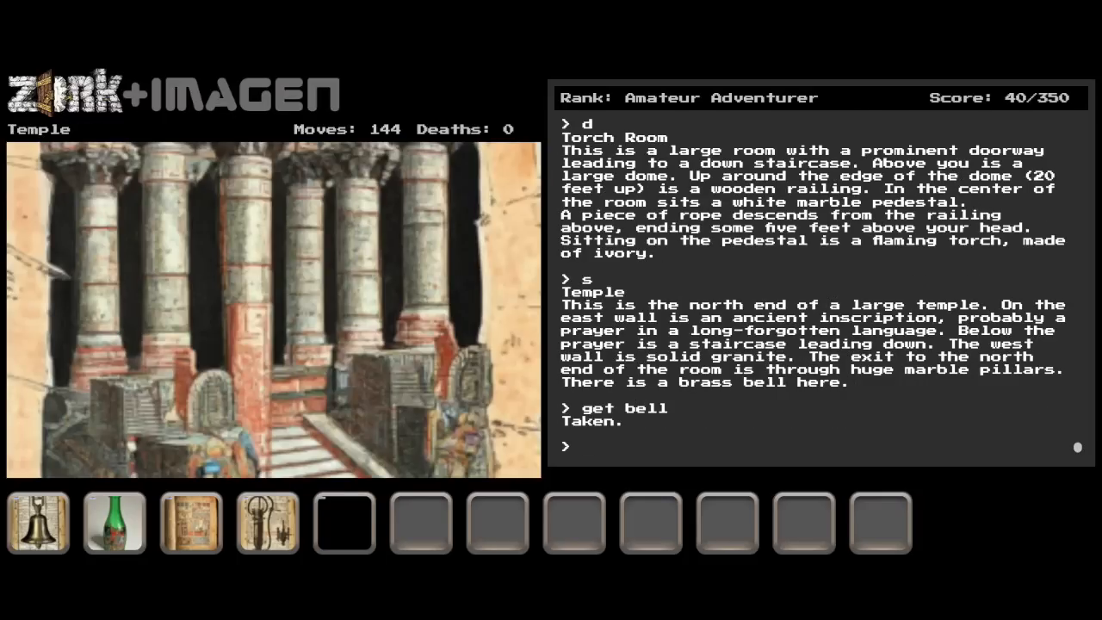
{"action": "type", "text": "s"}
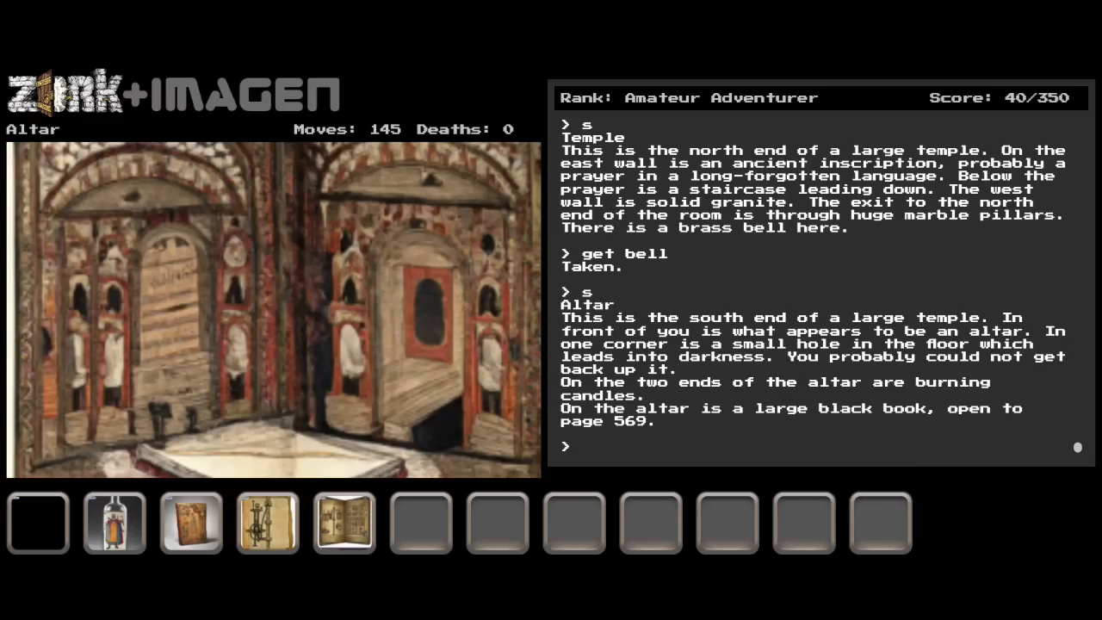